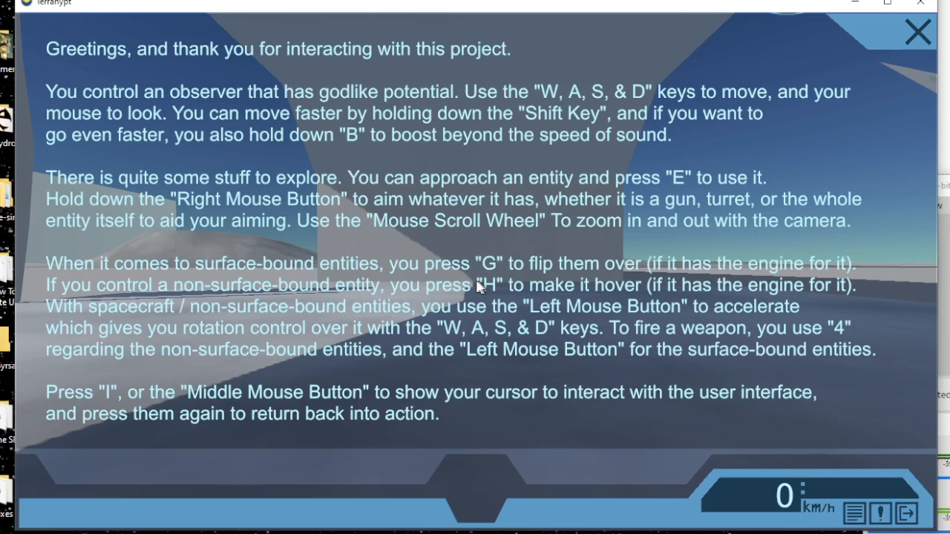
{"action": "mouse_move", "coordinate": [635, 260]}
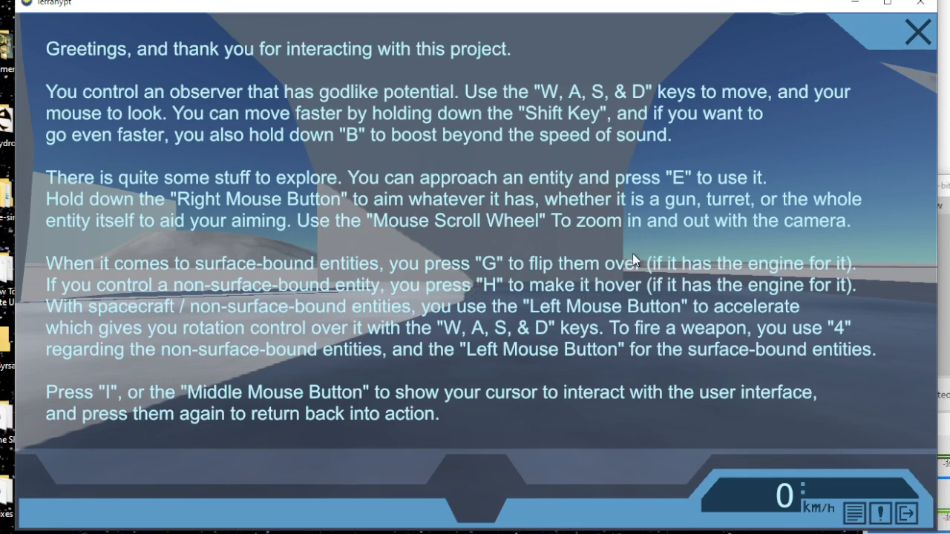
Step: Close the help overlay, reopen and close it again, then answer No to the quit prompt
{"action": "left_click", "coordinate": [917, 31]}
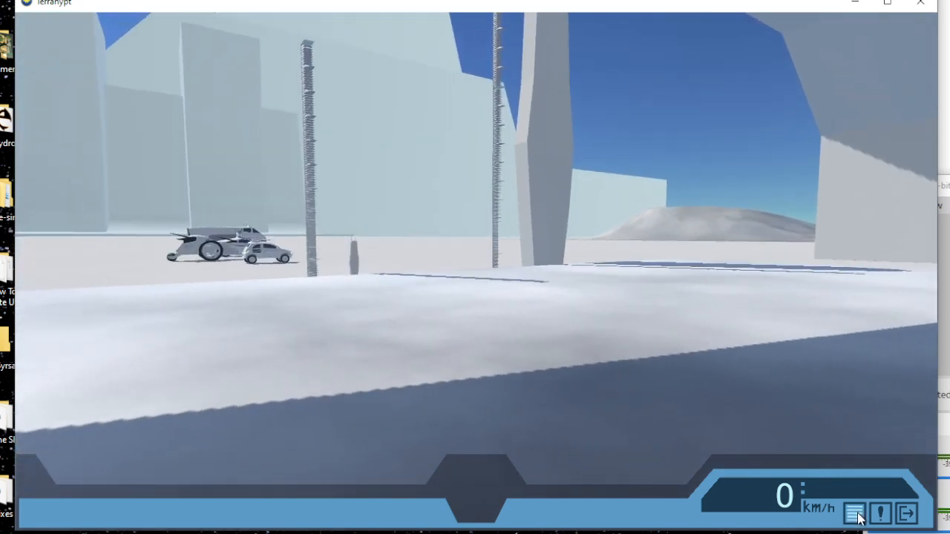
{"action": "left_click", "coordinate": [879, 513]}
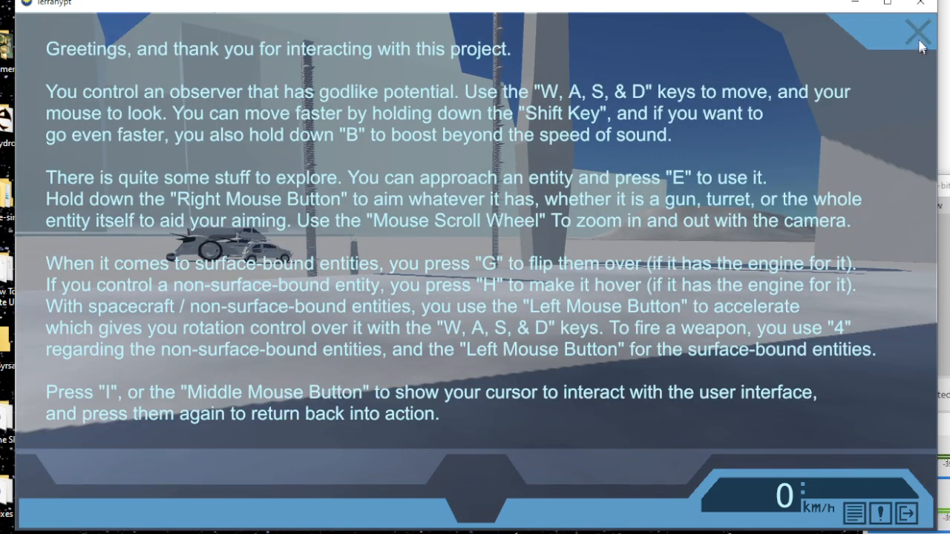
{"action": "mouse_move", "coordinate": [918, 32]}
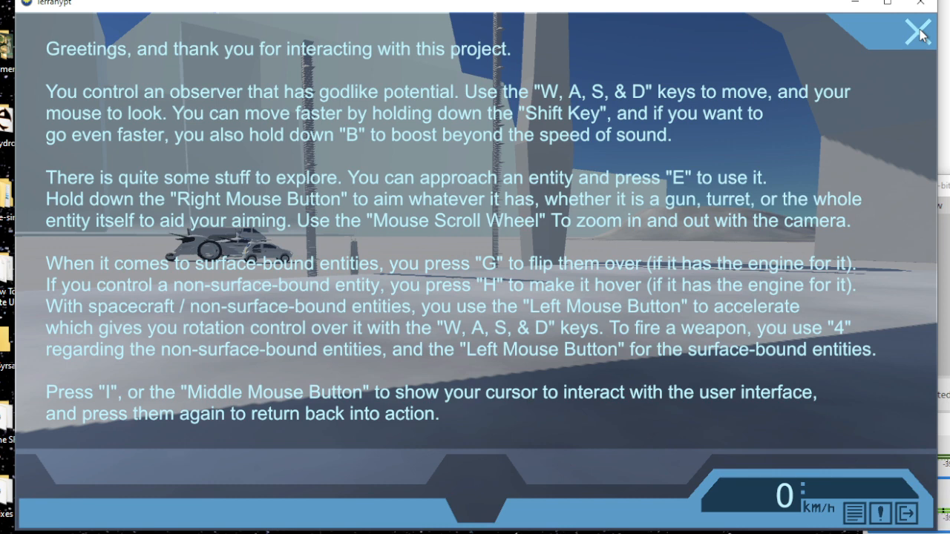
{"action": "left_click", "coordinate": [918, 30]}
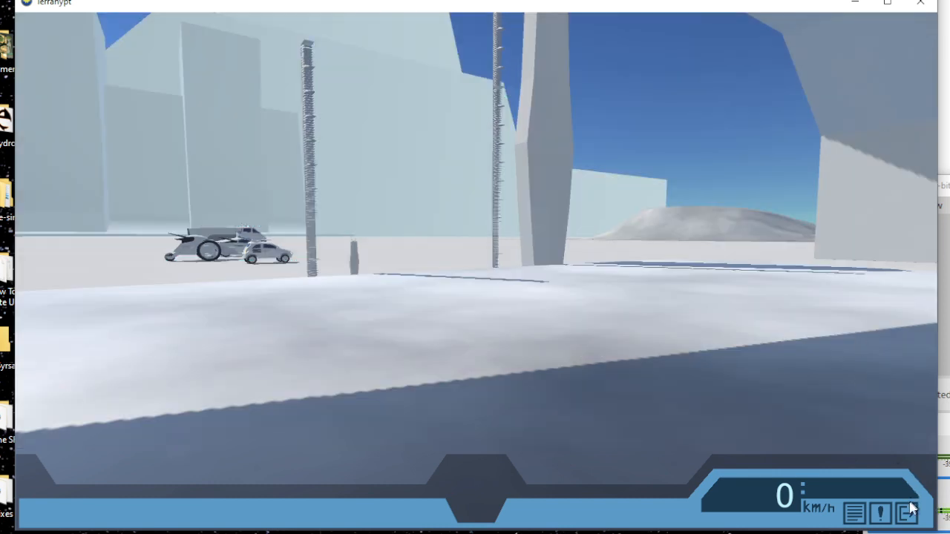
{"action": "left_click", "coordinate": [904, 513]}
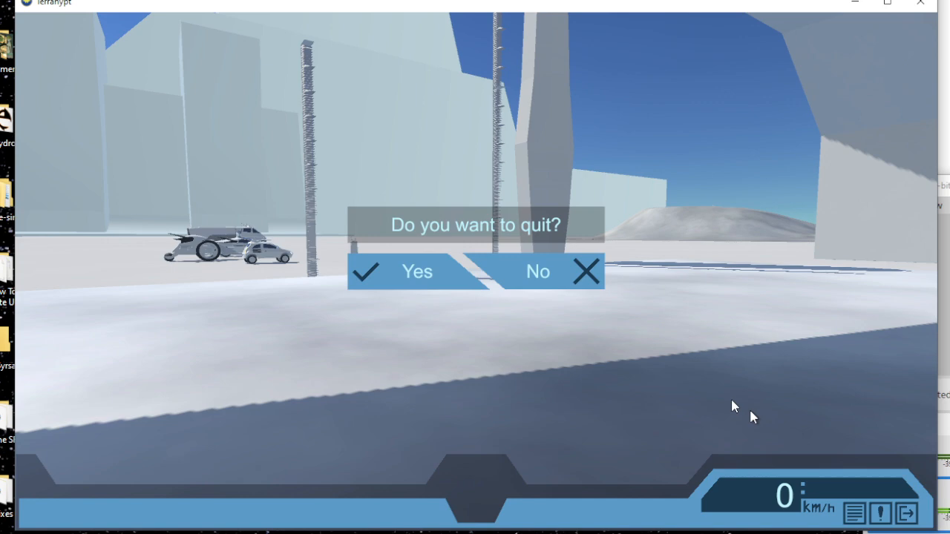
{"action": "left_click", "coordinate": [537, 271]}
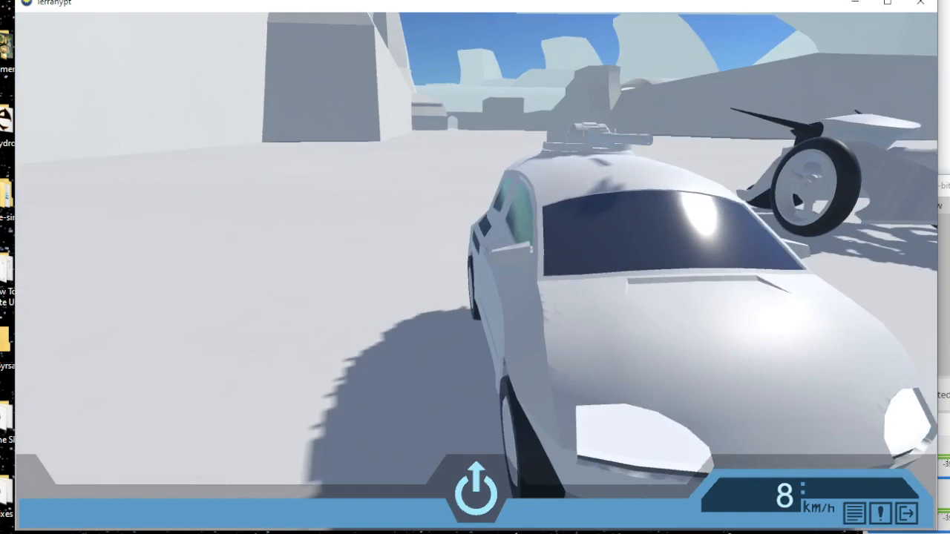
Step: Accelerate the white car with W to 23 km/h past the parked vehicles
{"action": "key", "text": "w"}
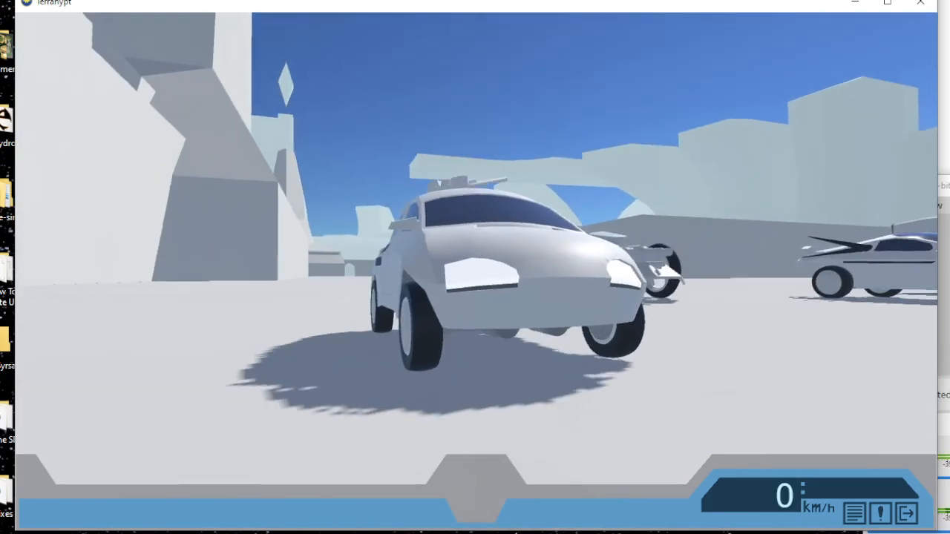
{"action": "key", "text": "w"}
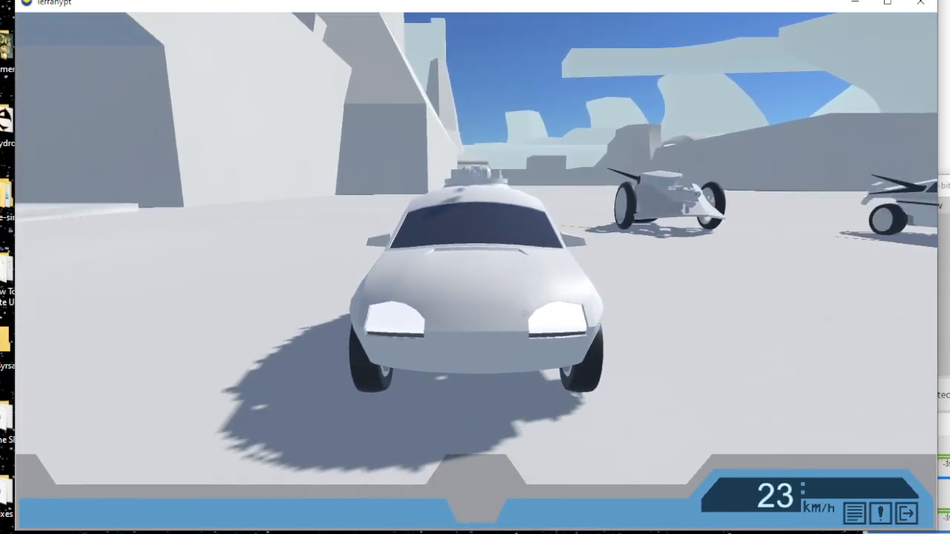